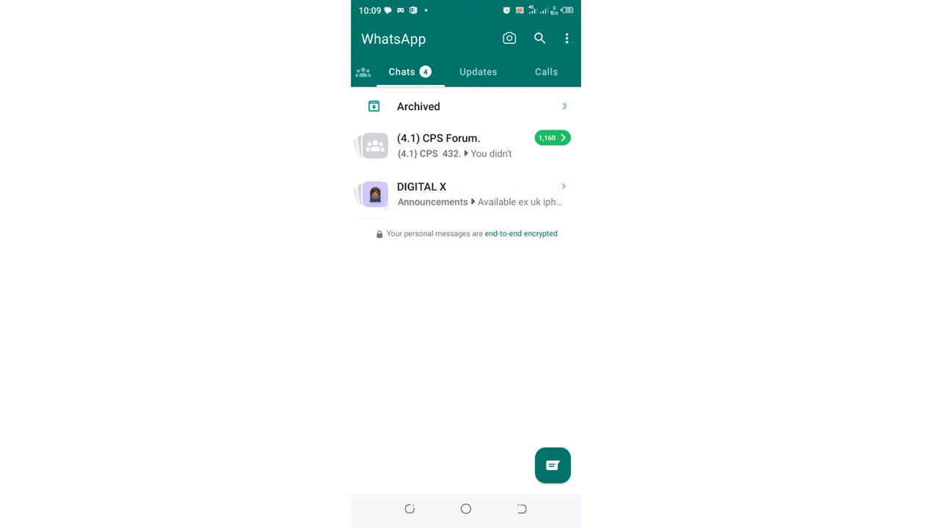
- Open the DIGITAL X community from the chat list and go into its Announcements chat
left_click(421, 194)
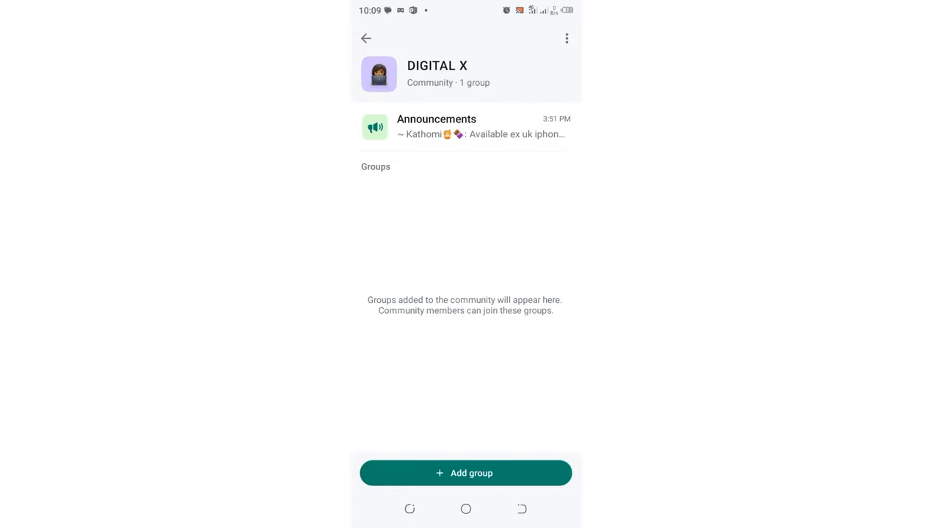
left_click(367, 38)
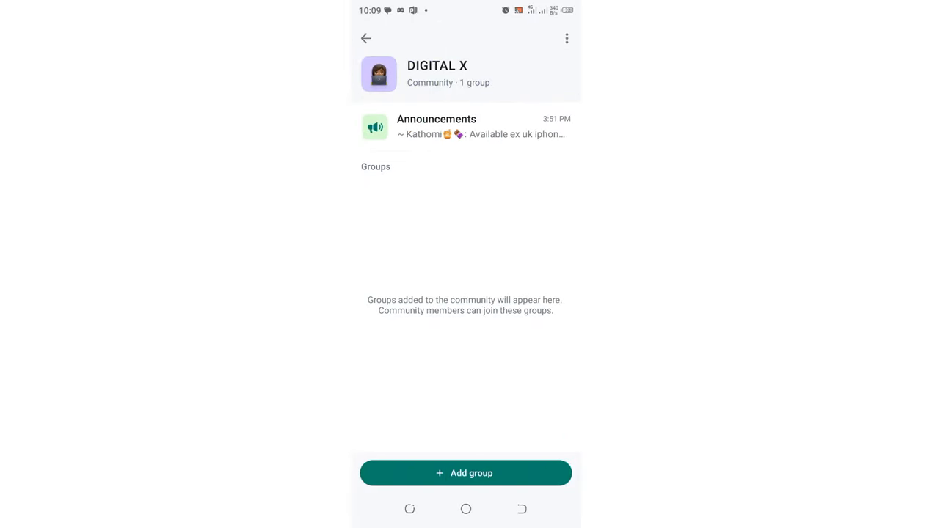
left_click(463, 126)
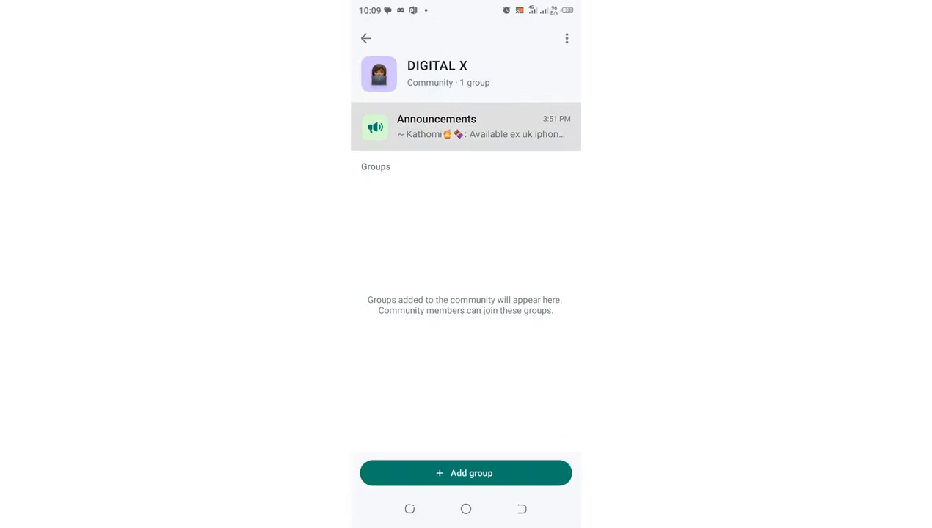
- From the Announcements chat header, bring up the DIGITAL X community info page
left_click(465, 126)
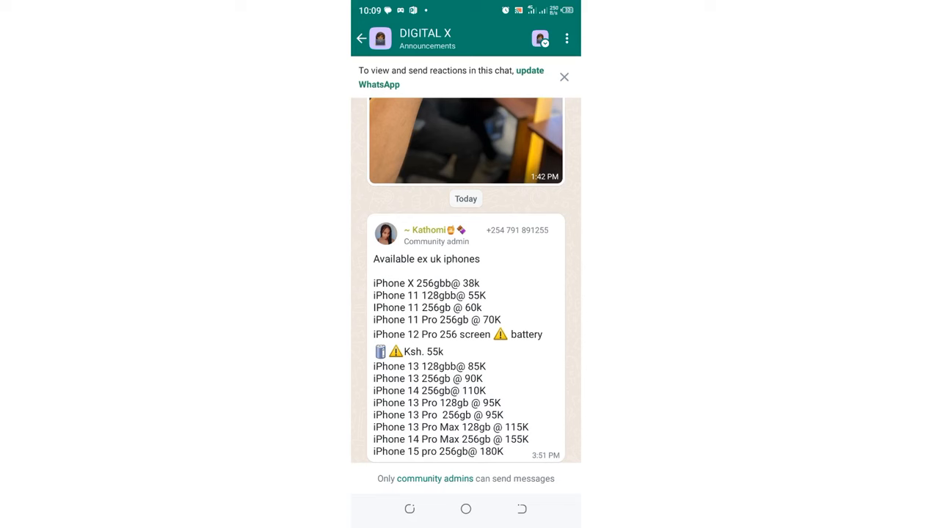
left_click(566, 38)
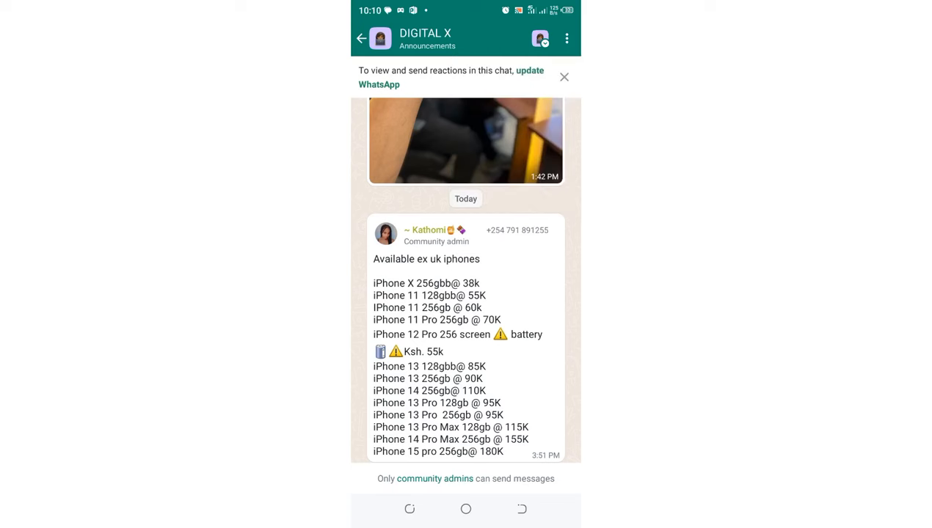
left_click(426, 38)
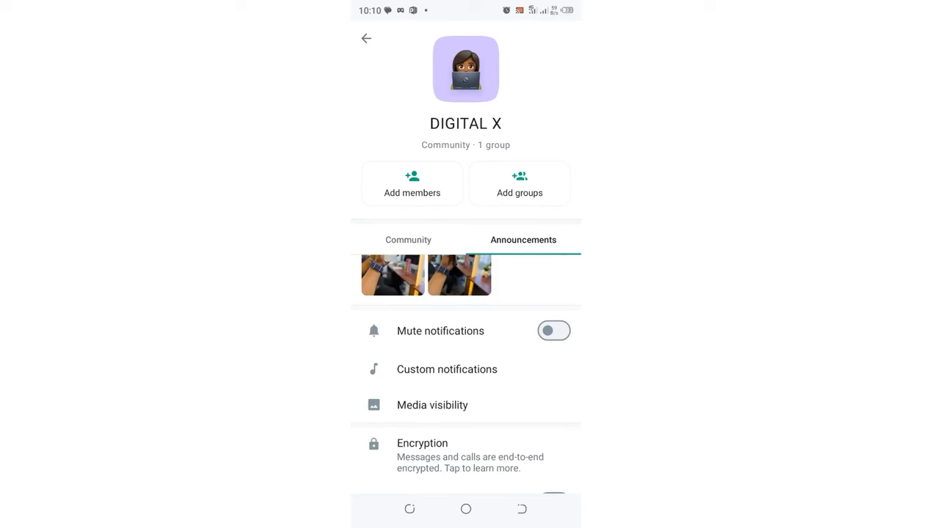
- Go back to the Announcements chat showing the admin's iPhone price list
left_click(408, 240)
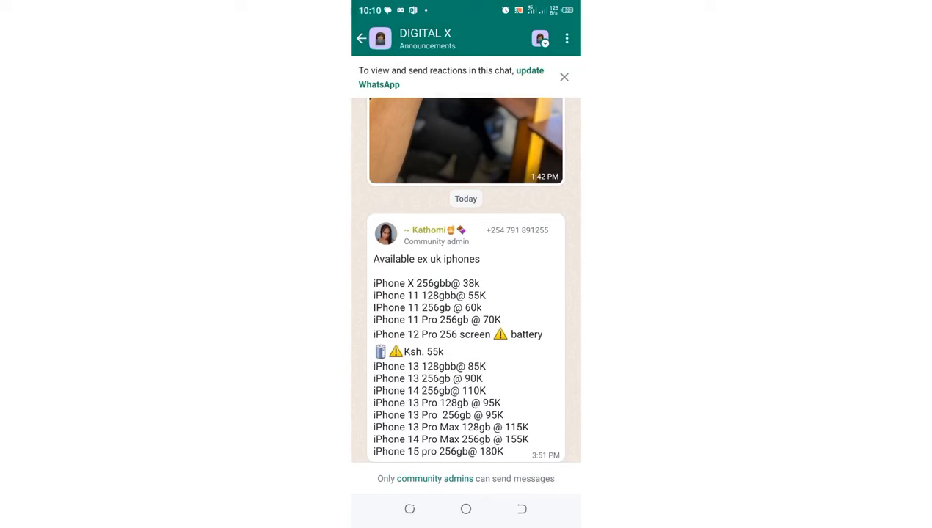
- Use the chat's three-dot menu to reach the Announcements info page
left_click(567, 38)
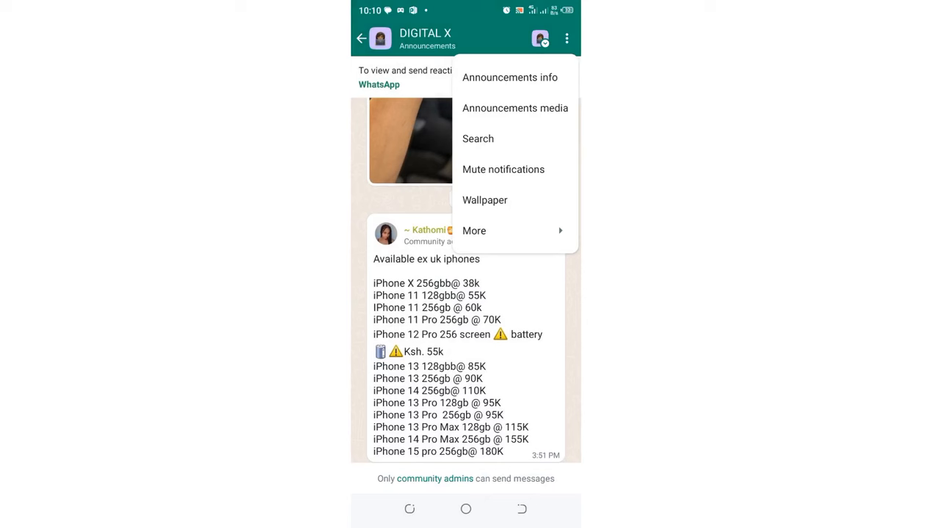
left_click(474, 231)
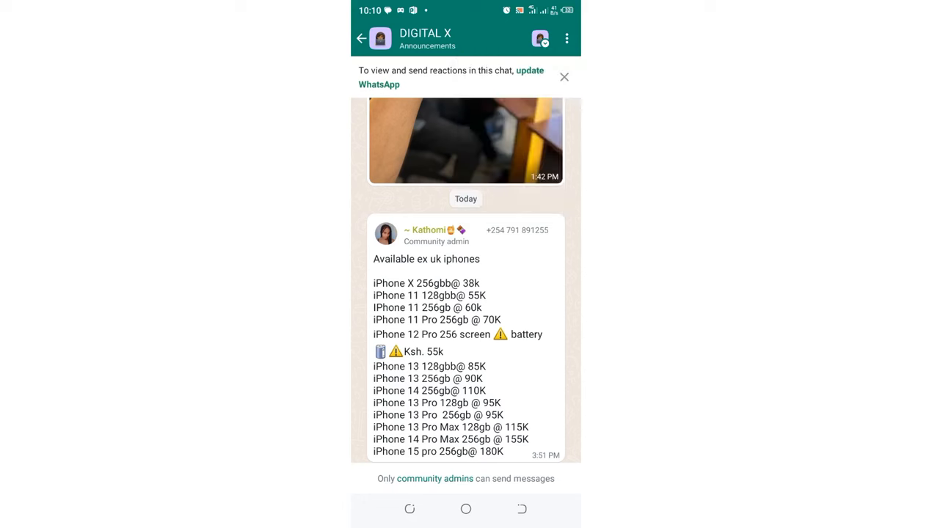
left_click(567, 38)
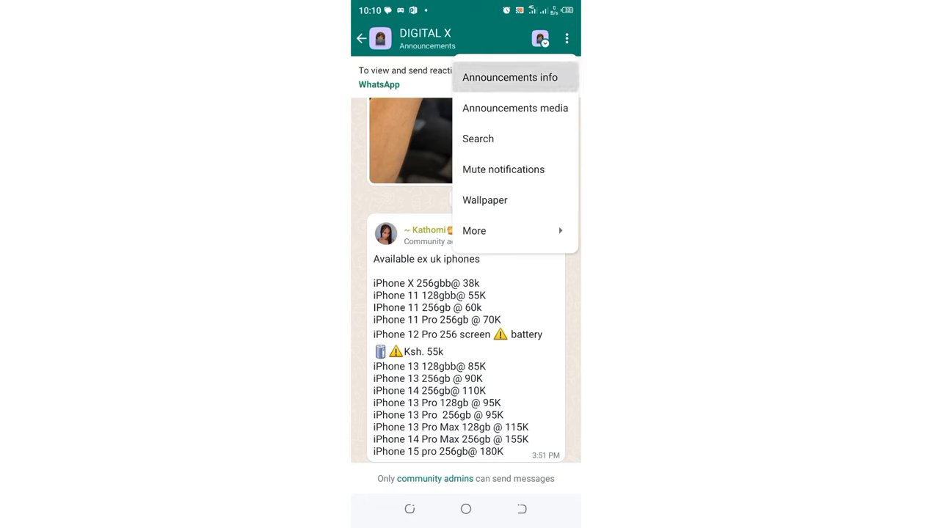
left_click(509, 76)
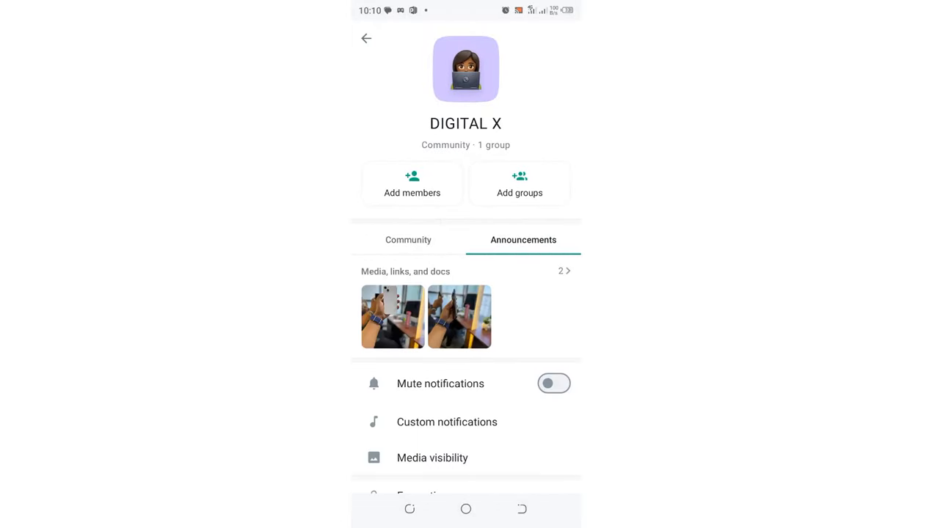
- Review the Announcements details and the Community overview with its member list, ending on Community
scroll("down", 3)
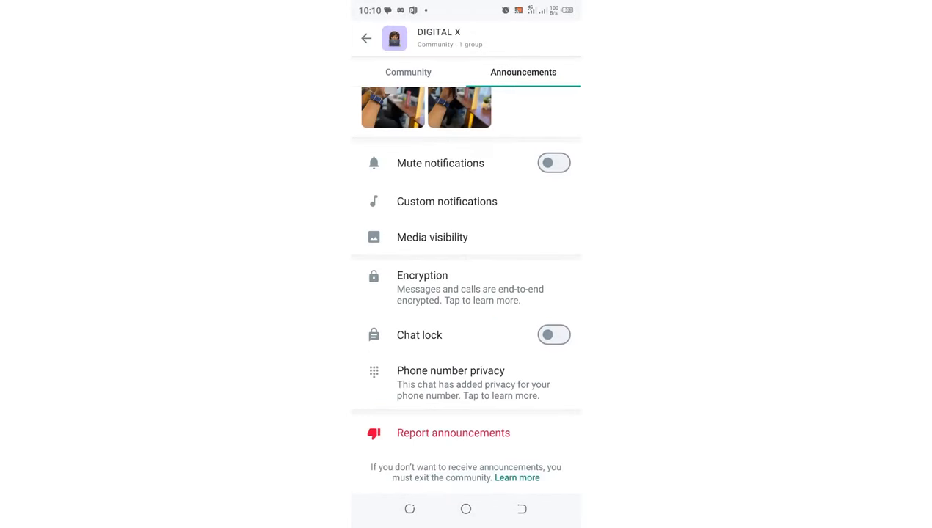
scroll("down", 3)
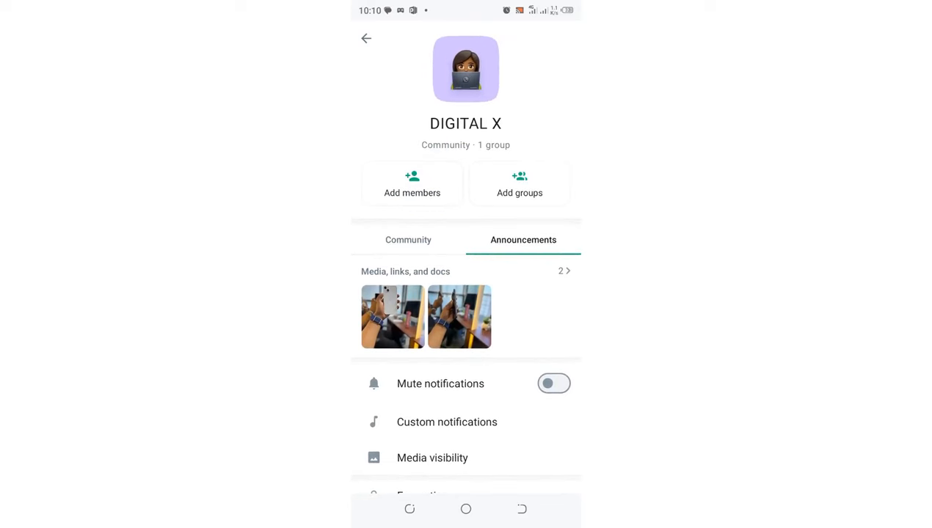
left_click(408, 241)
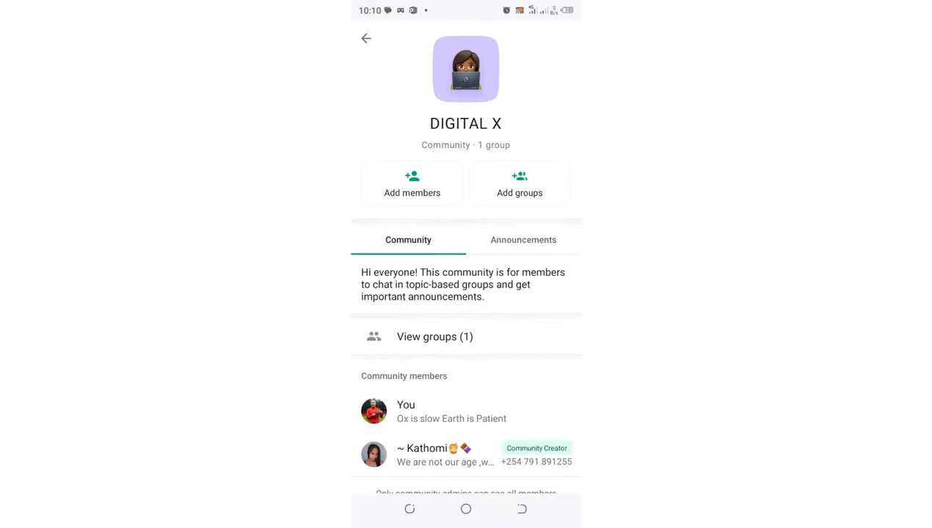
left_click(523, 241)
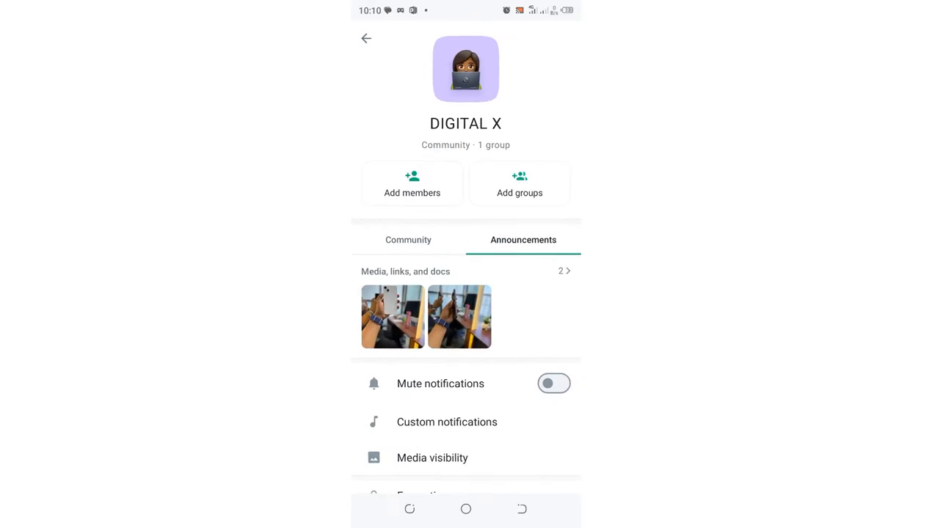
left_click(408, 240)
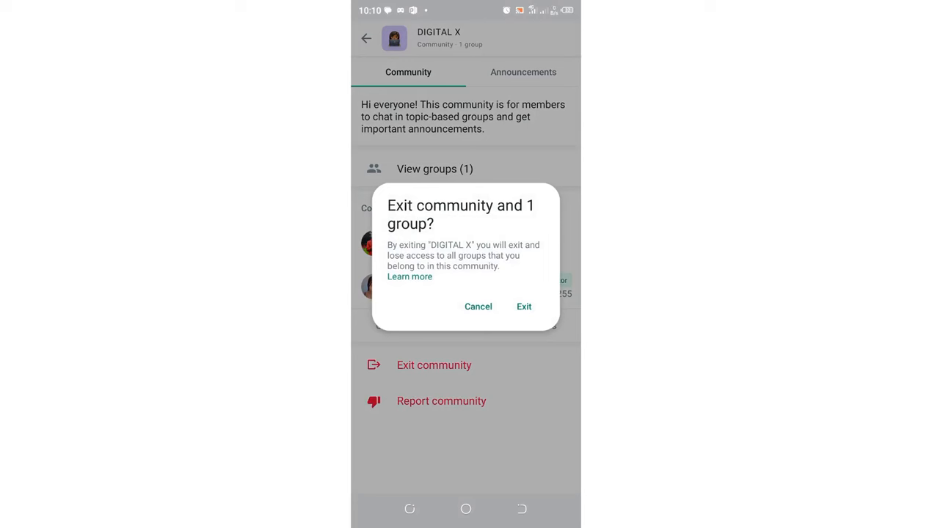
- Confirm exiting DIGITAL X and its group, then open the remaining standalone Announcements chat
left_click(479, 307)
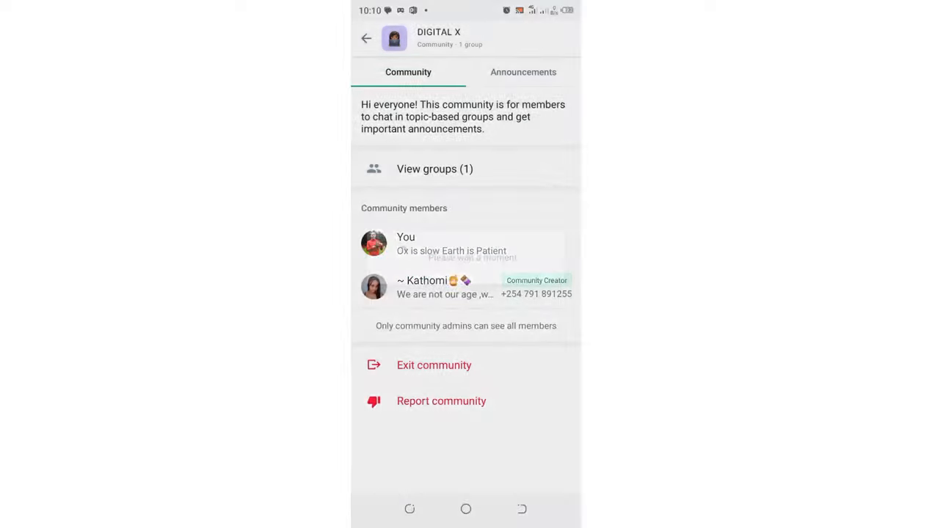
left_click(367, 38)
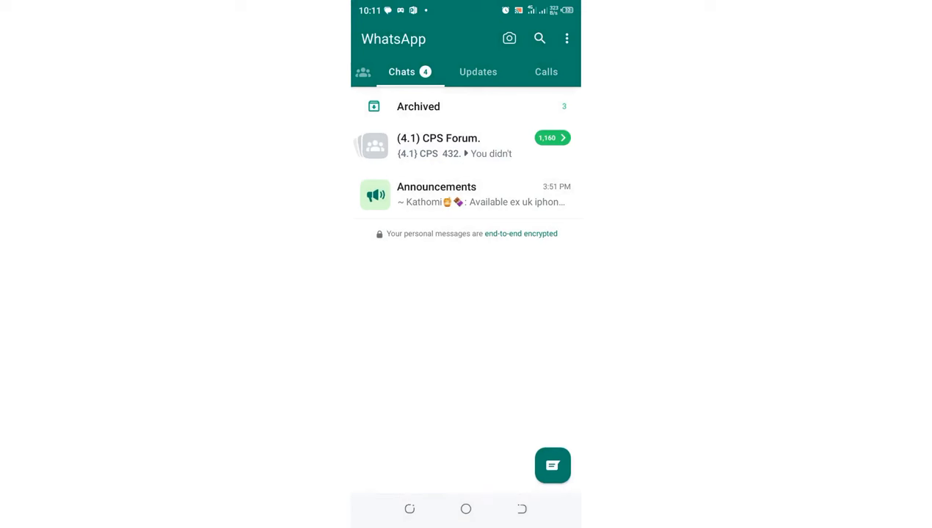
left_click(465, 193)
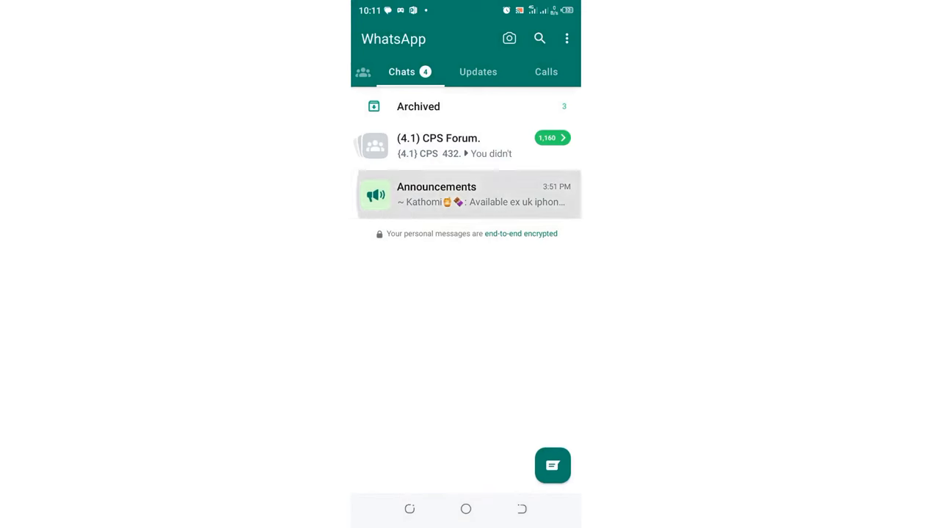